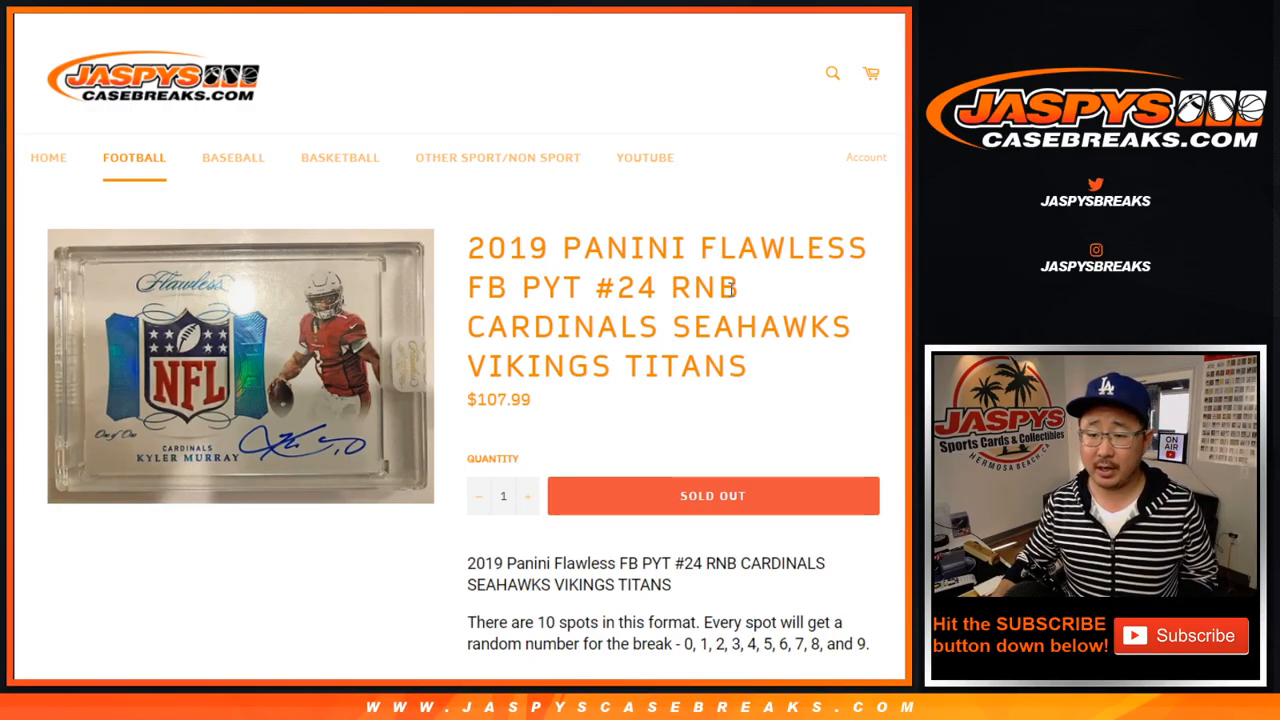
mouse_move(796, 428)
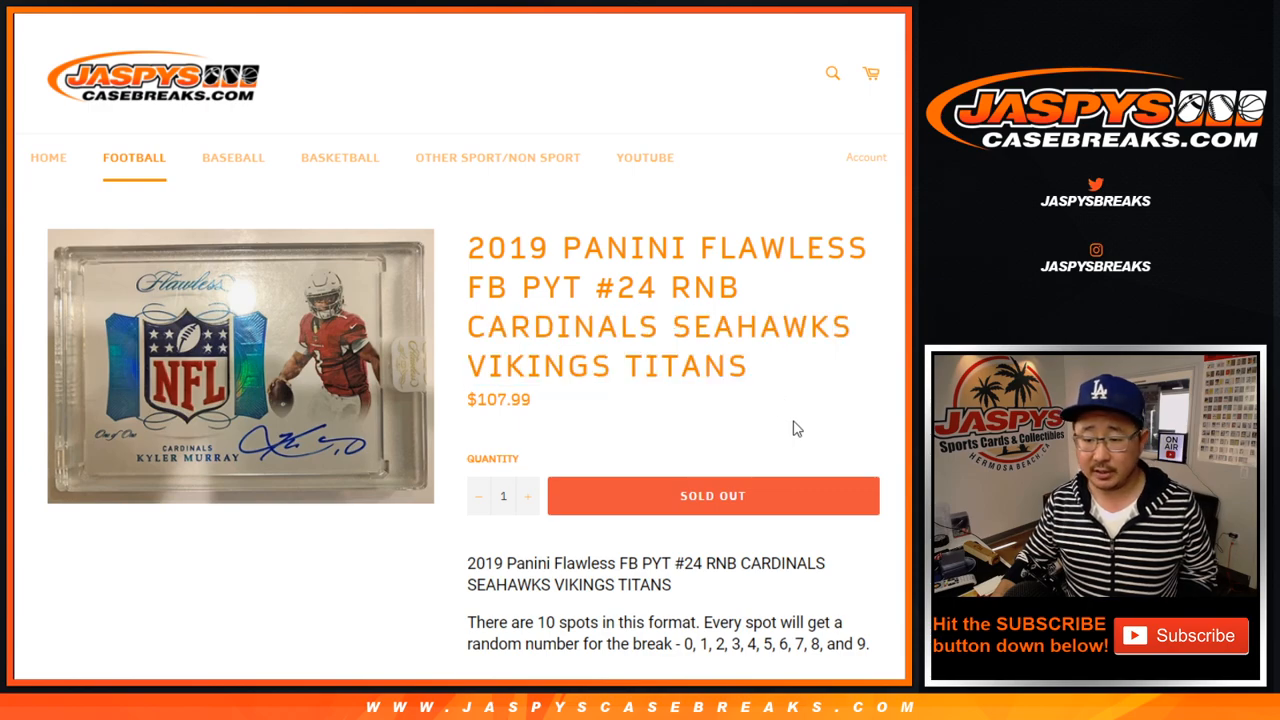
- Scroll down the sold-out 2019 Panini Flawless break listing
scroll(down, 3)
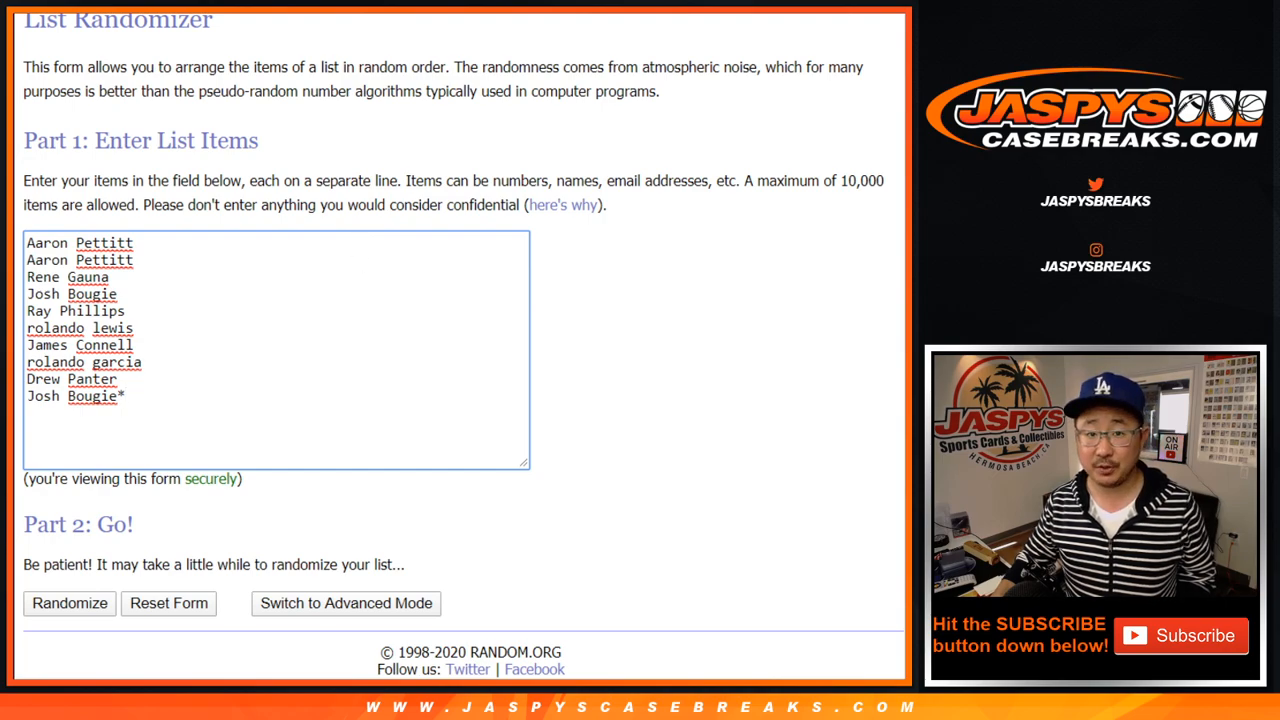
- Roll the dice, shuffle the ten breaker names seven times, and select the final order to copy
text(1)
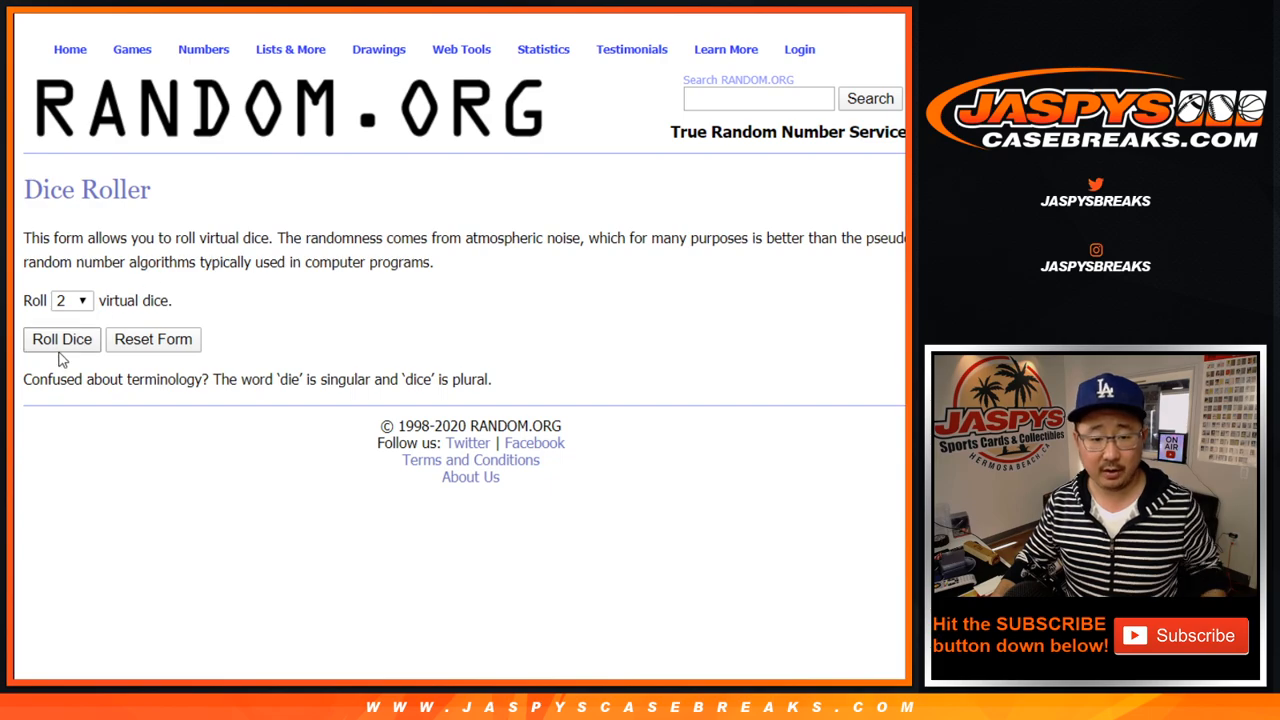
click(60, 340)
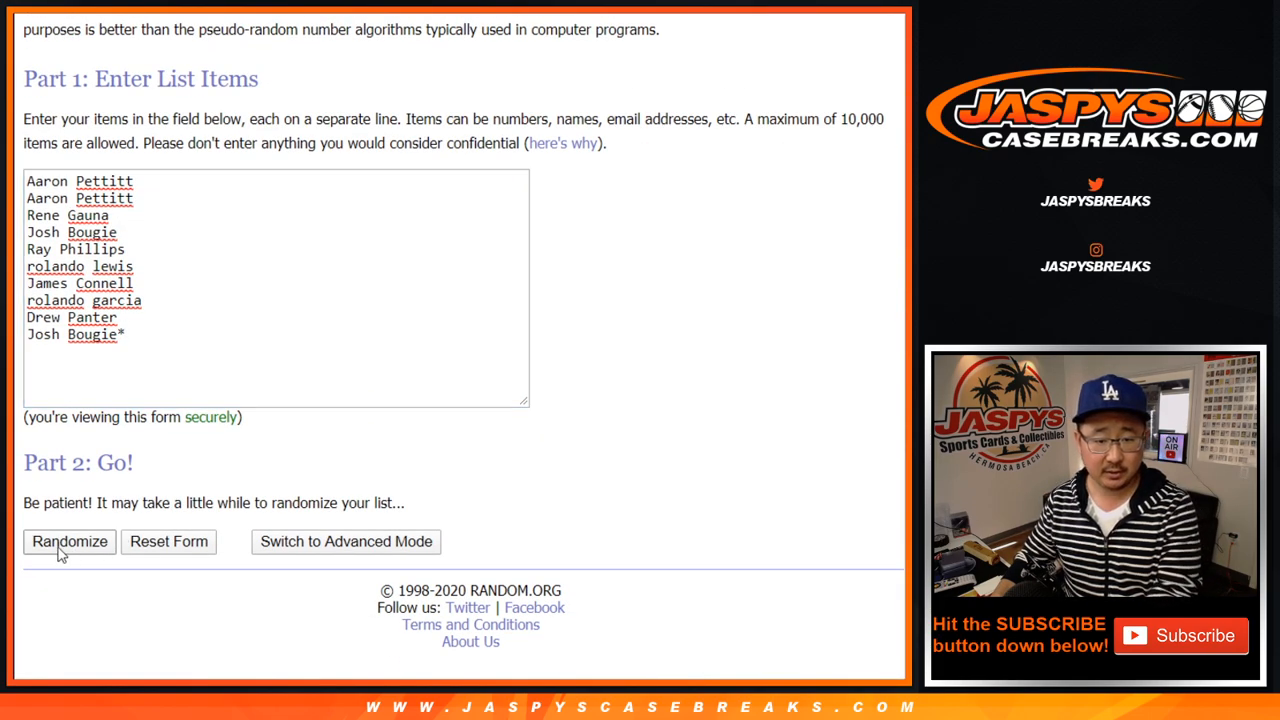
click(68, 540)
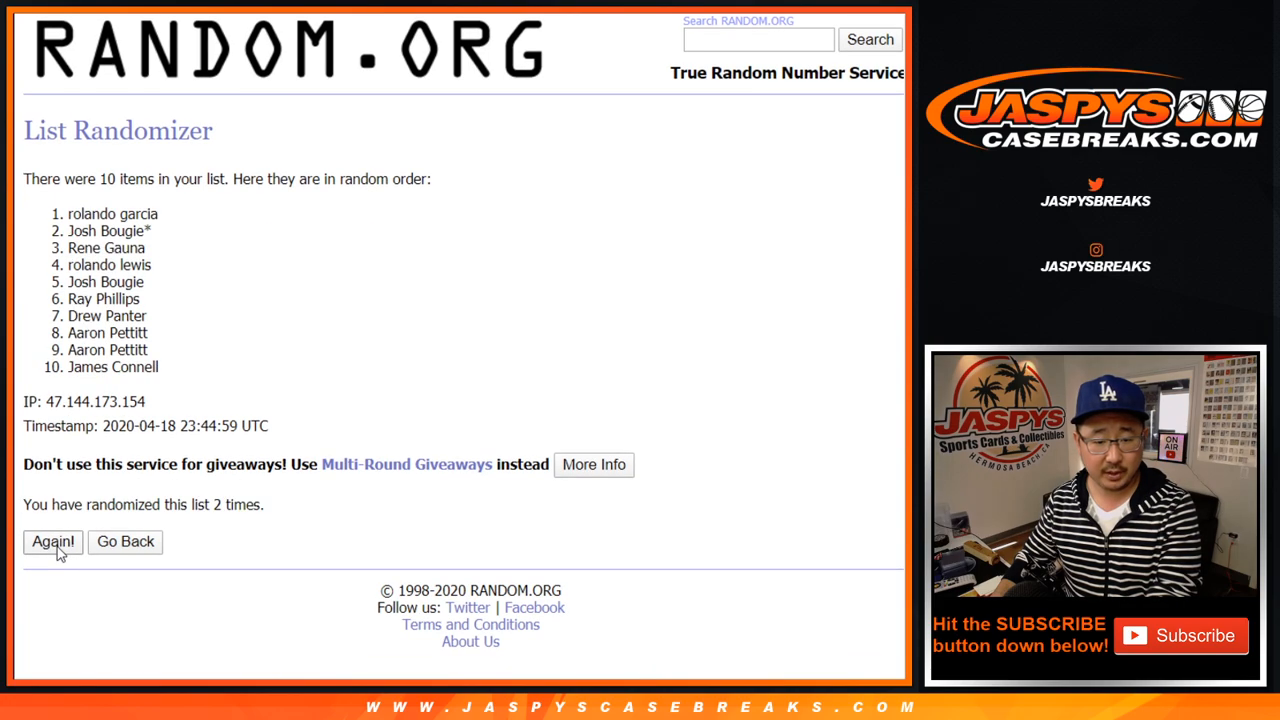
click(52, 542)
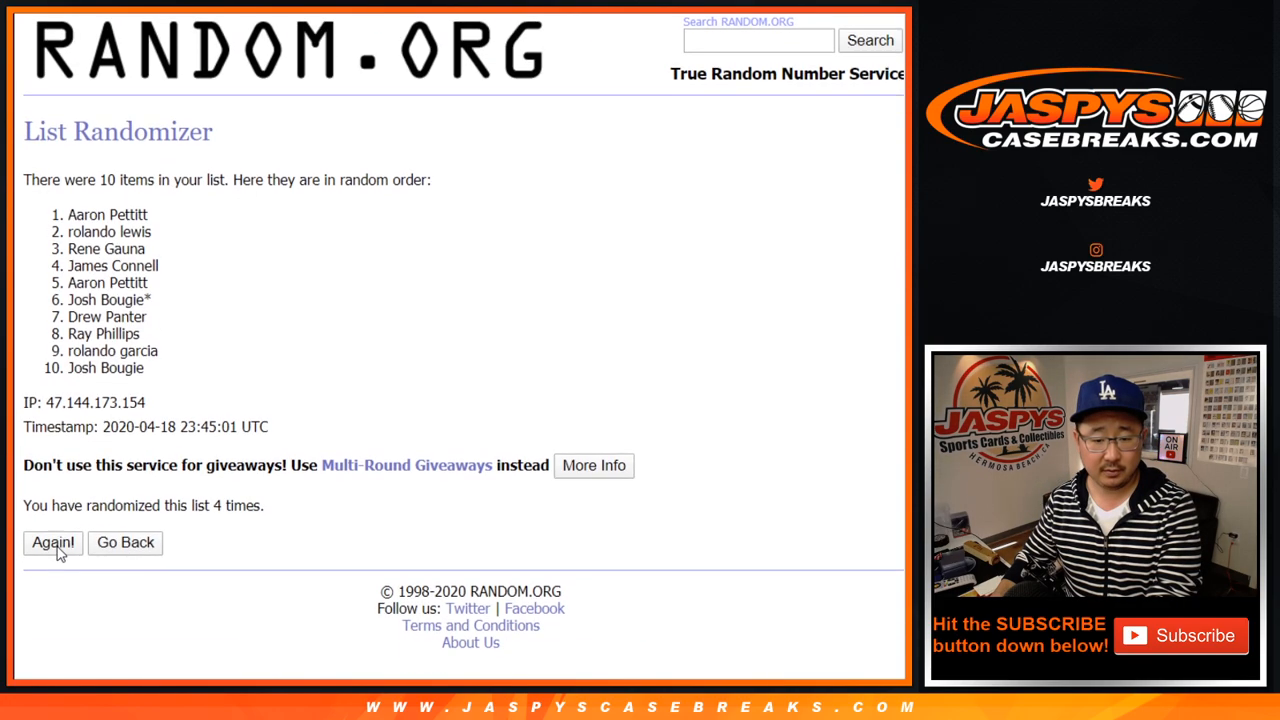
click(52, 544)
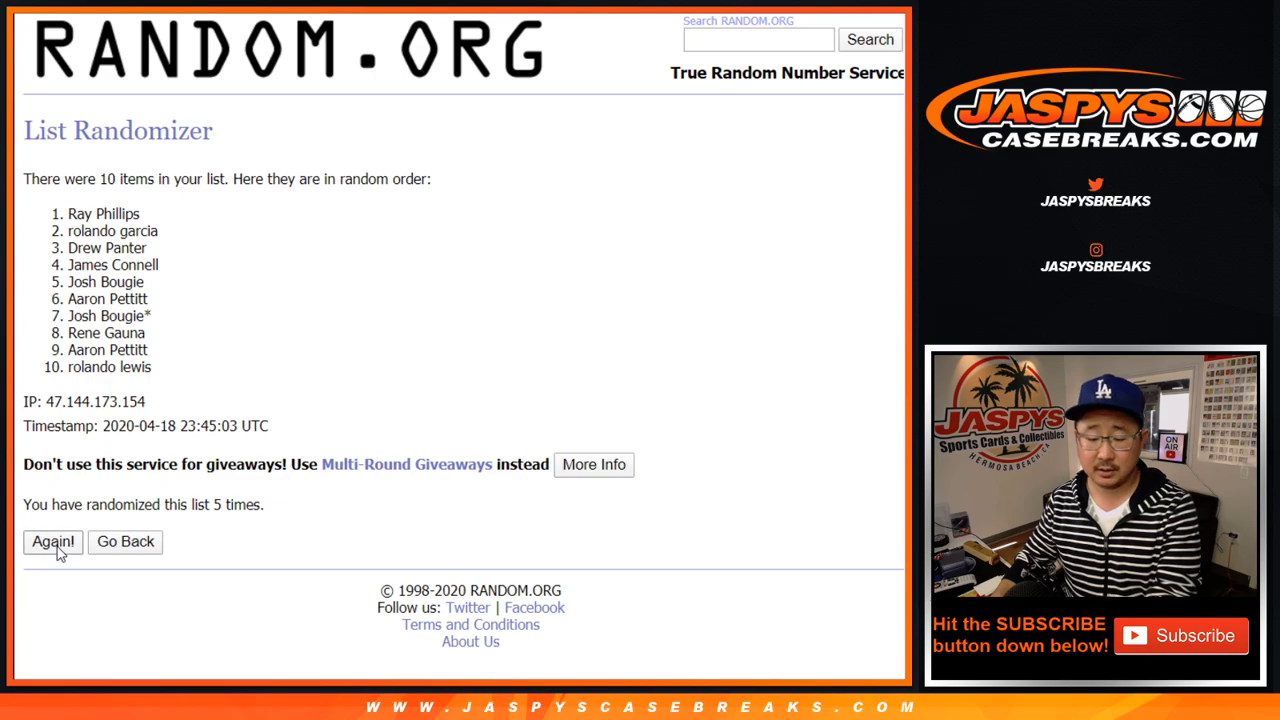
click(52, 542)
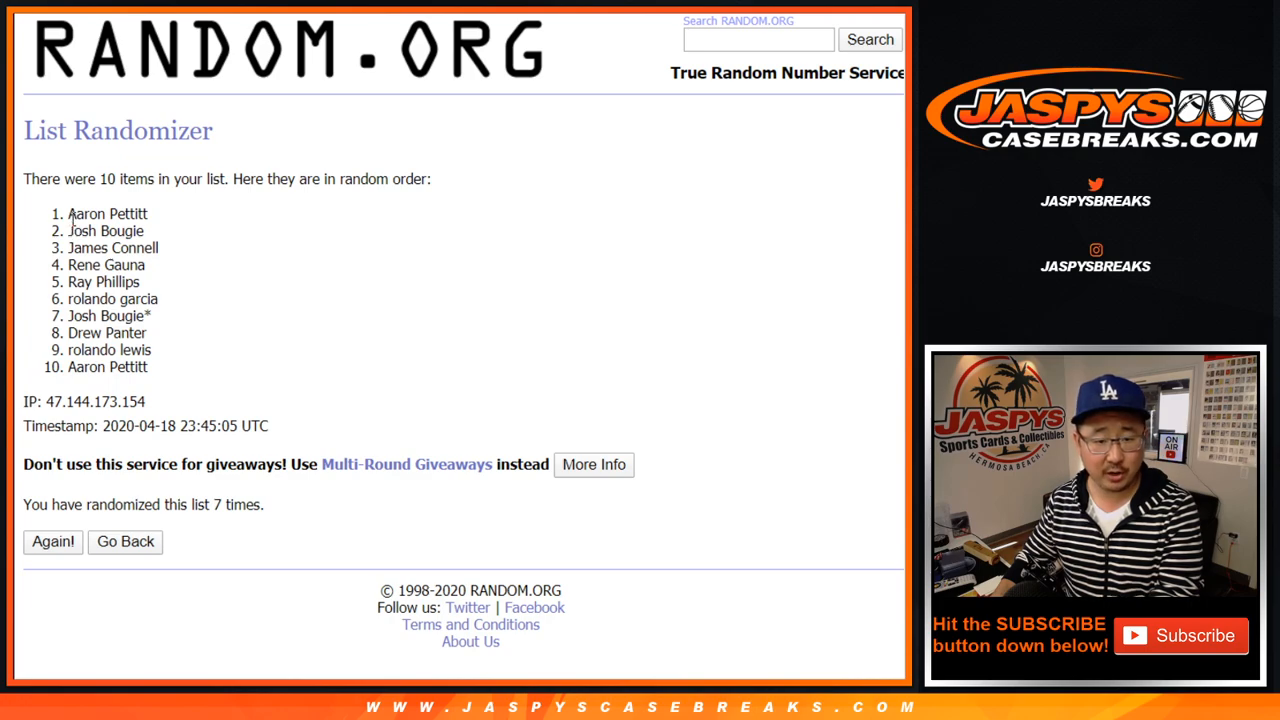
drag(68, 212, 150, 368)
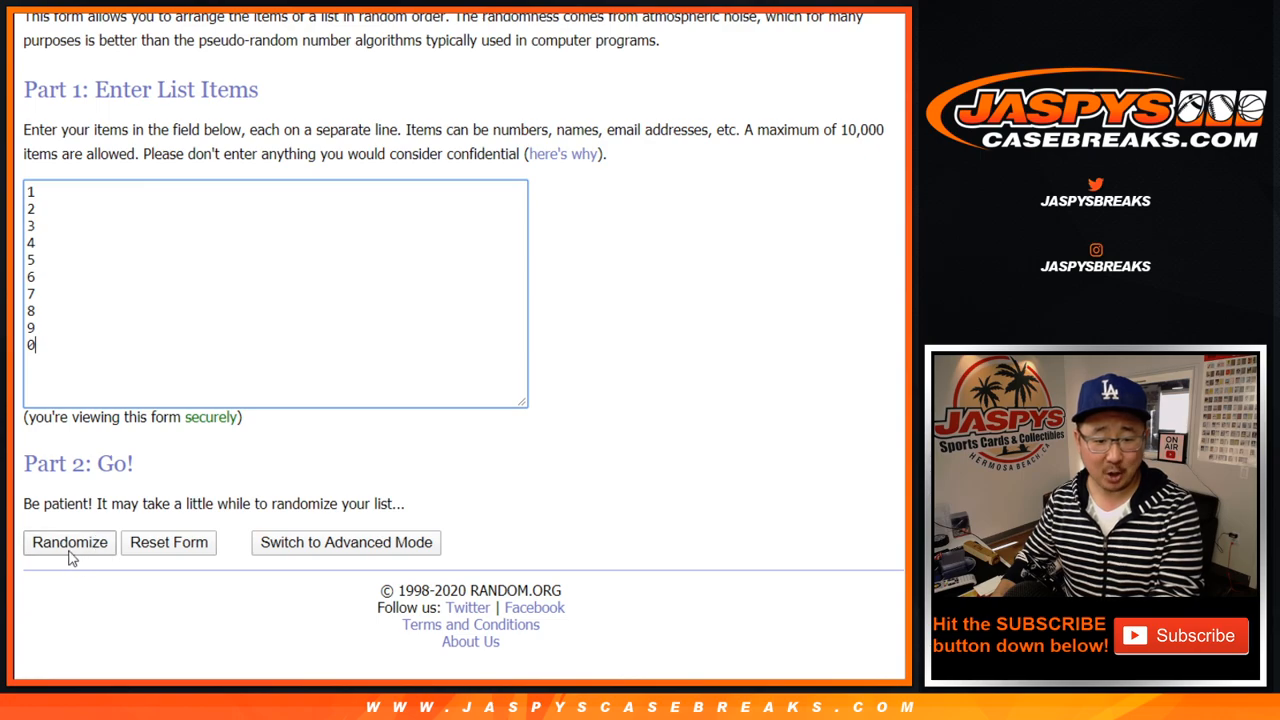
- Shuffle the numbers 1–0 seven times and select the final order to copy
click(68, 544)
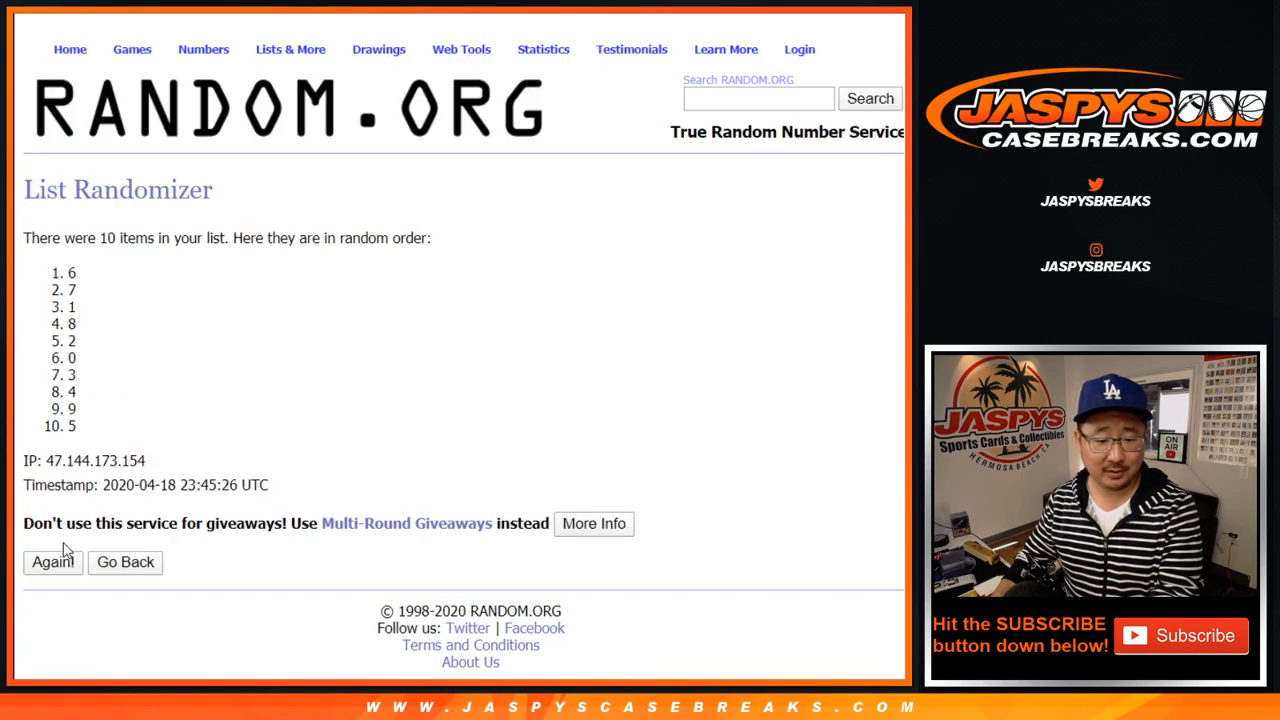
click(52, 564)
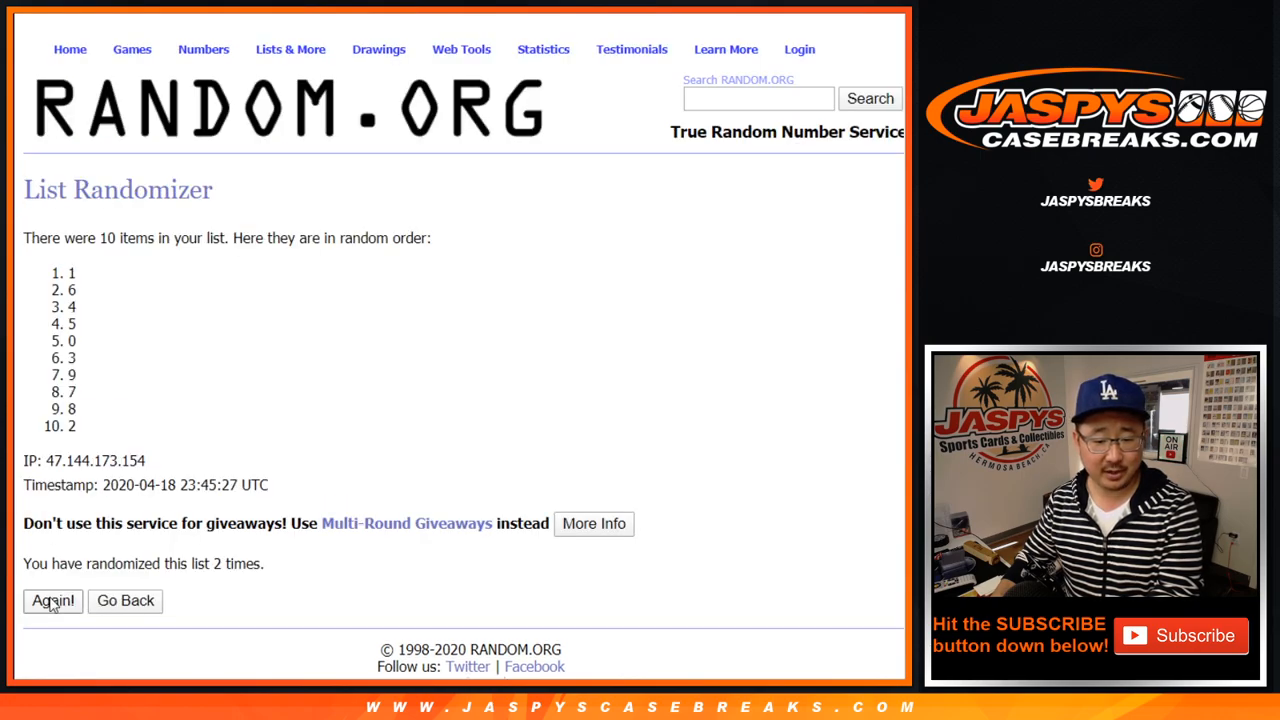
click(52, 602)
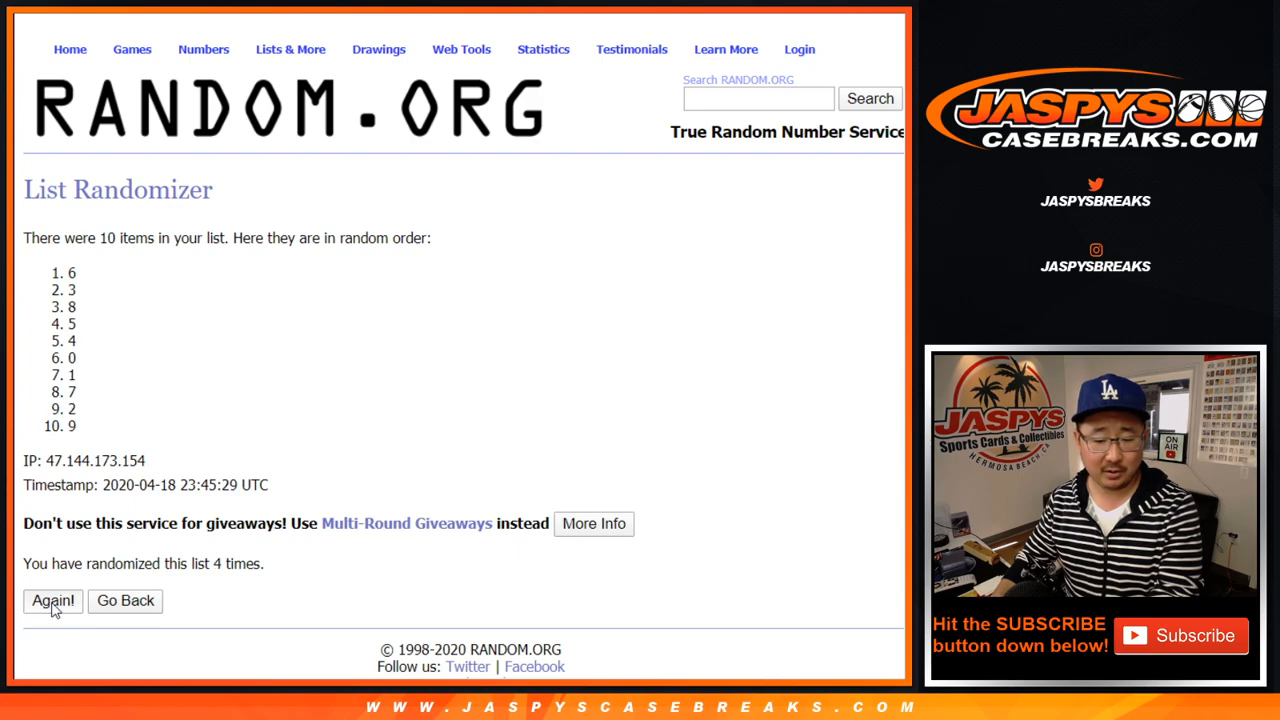
click(52, 602)
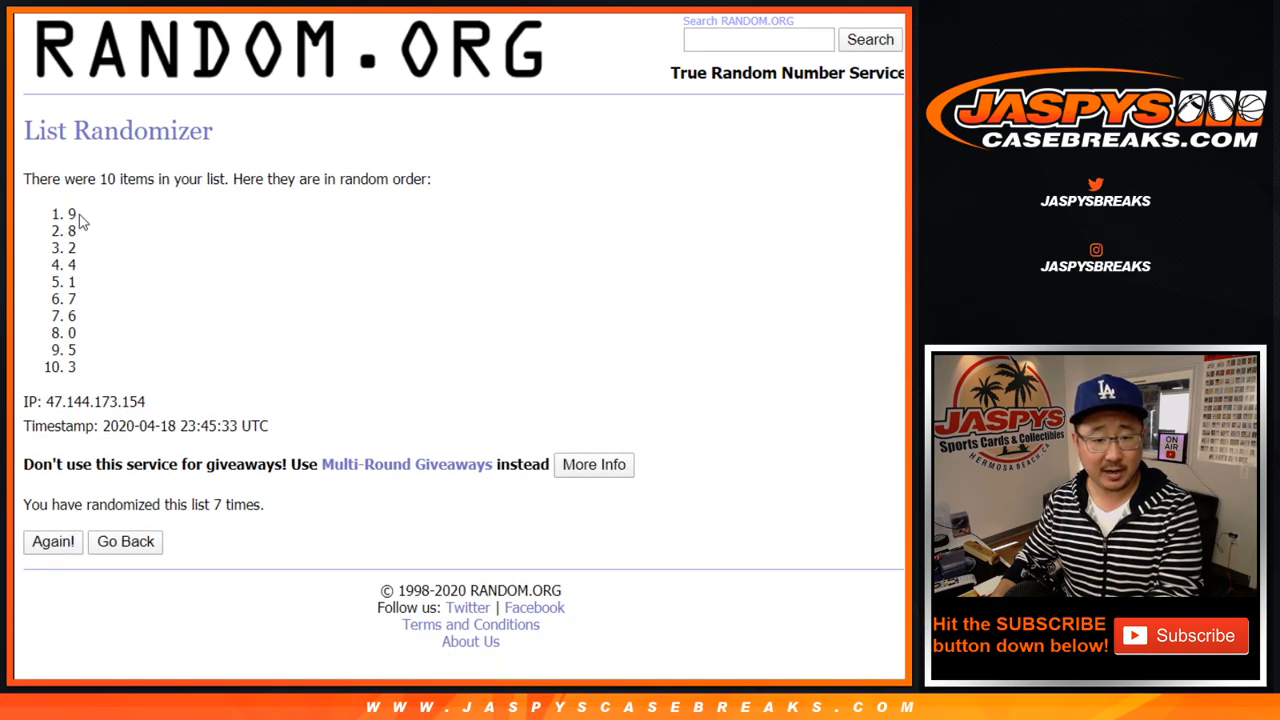
drag(72, 212, 72, 368)
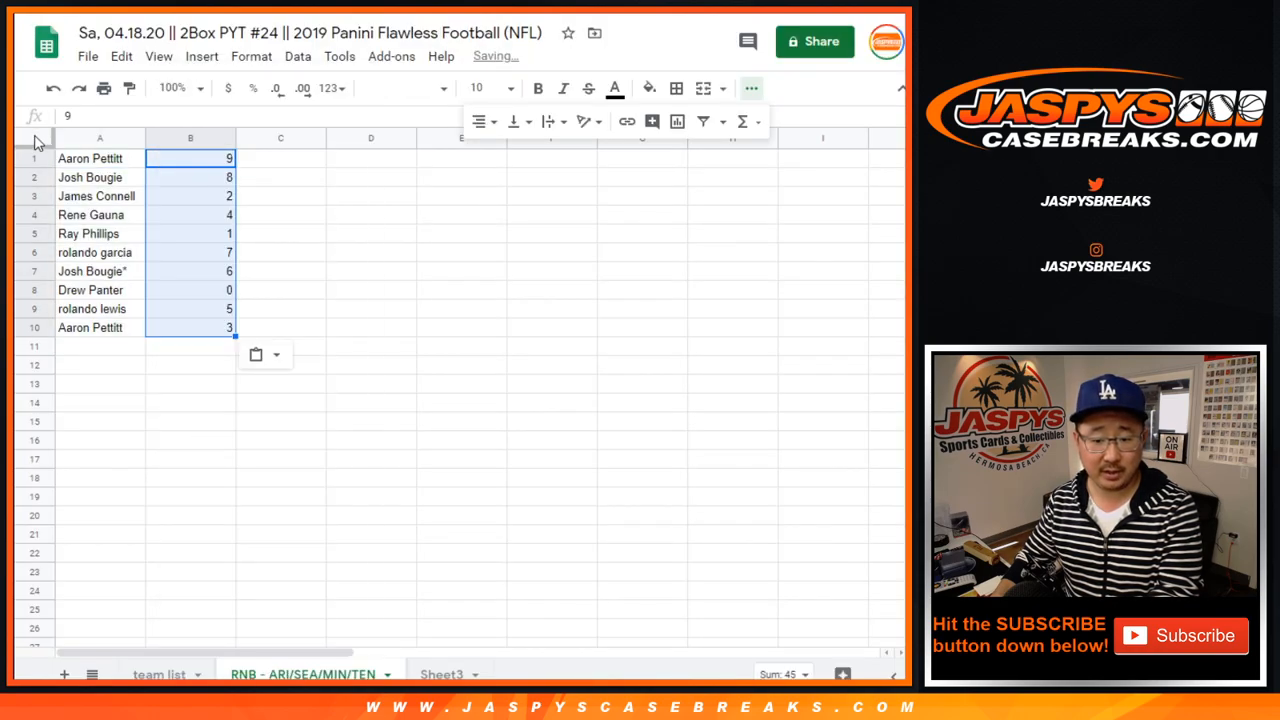
- Enlarge the whole sheet's names and numbers to font size 18
click(436, 88)
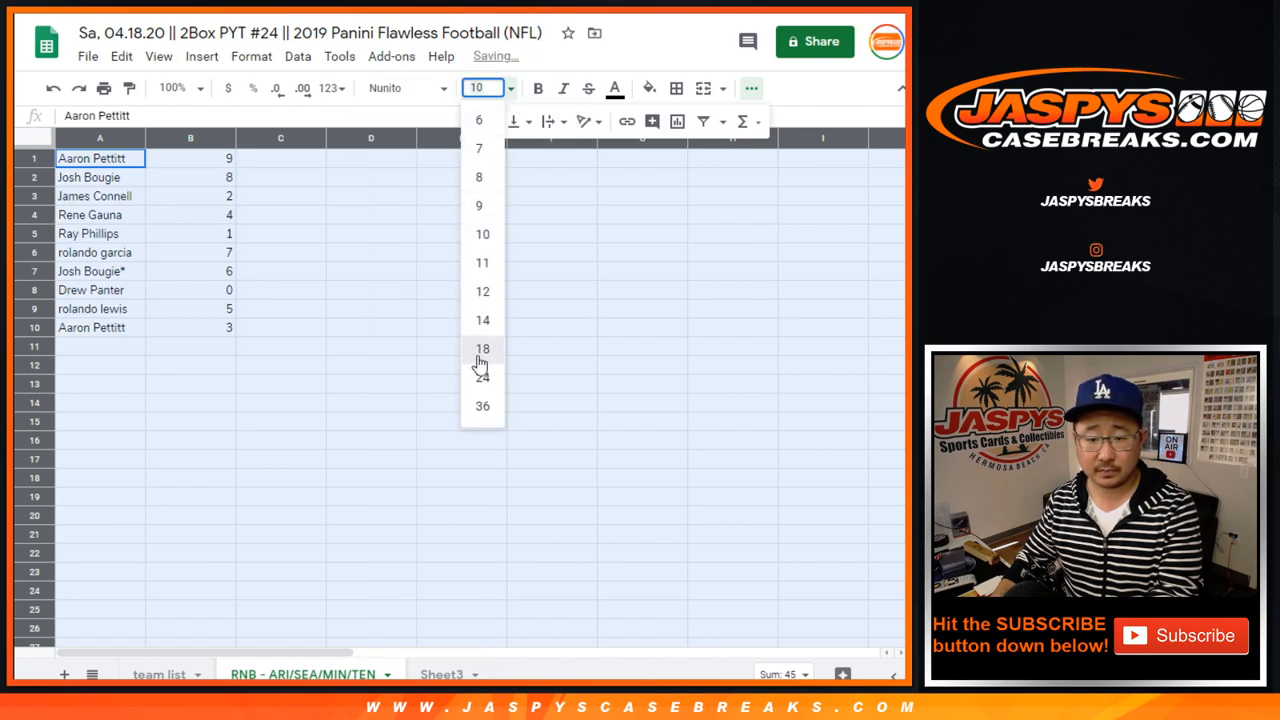
click(482, 348)
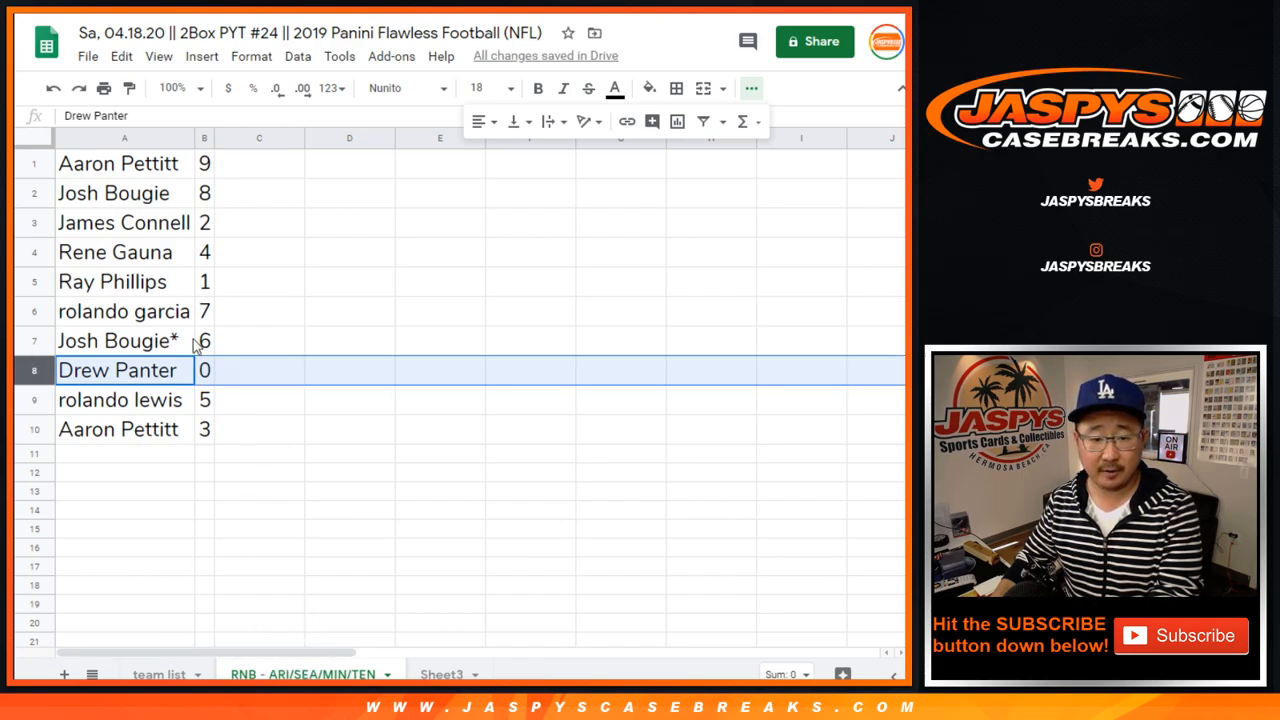
- Review the breaker rows, sort them by number 0 to 9, and center everything
click(112, 280)
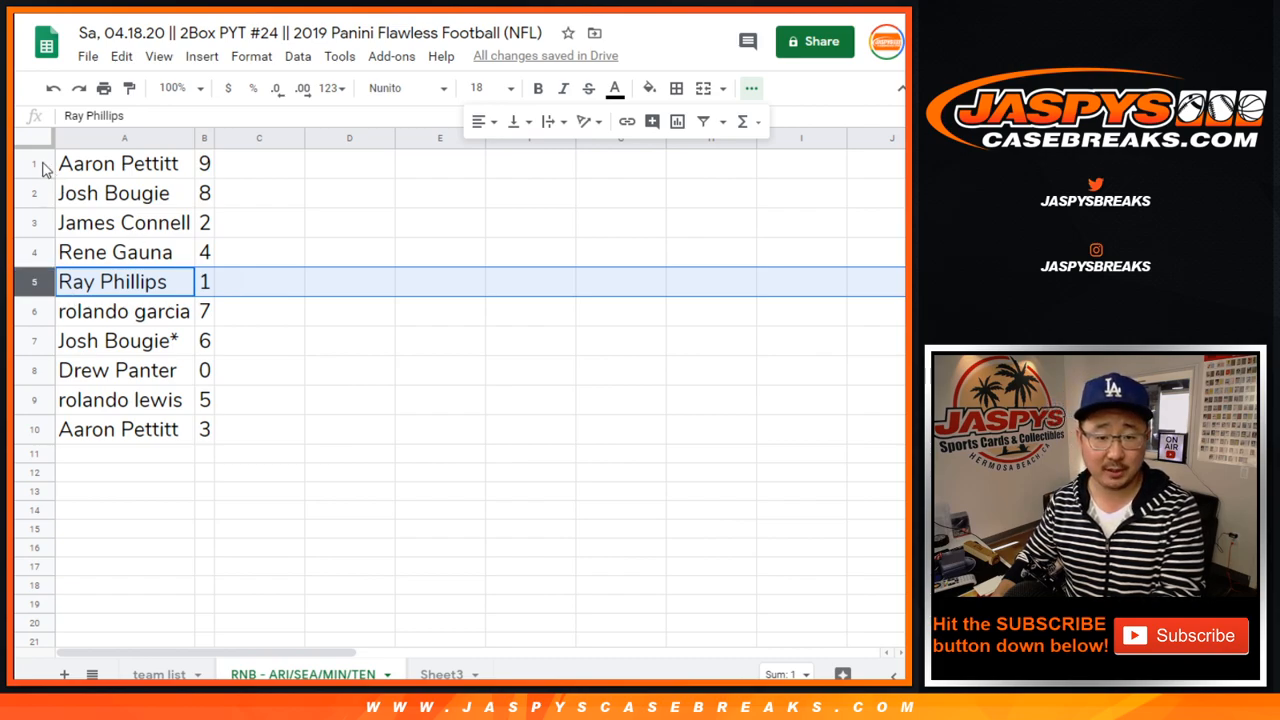
click(116, 252)
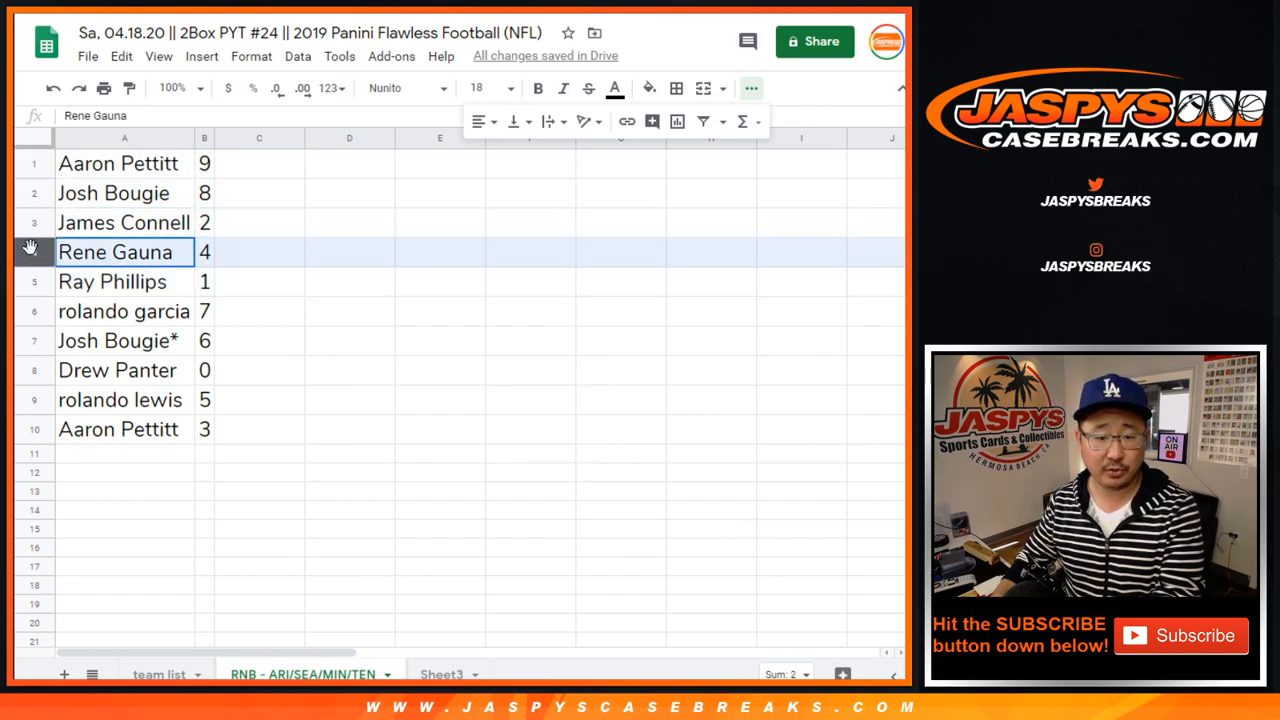
click(124, 312)
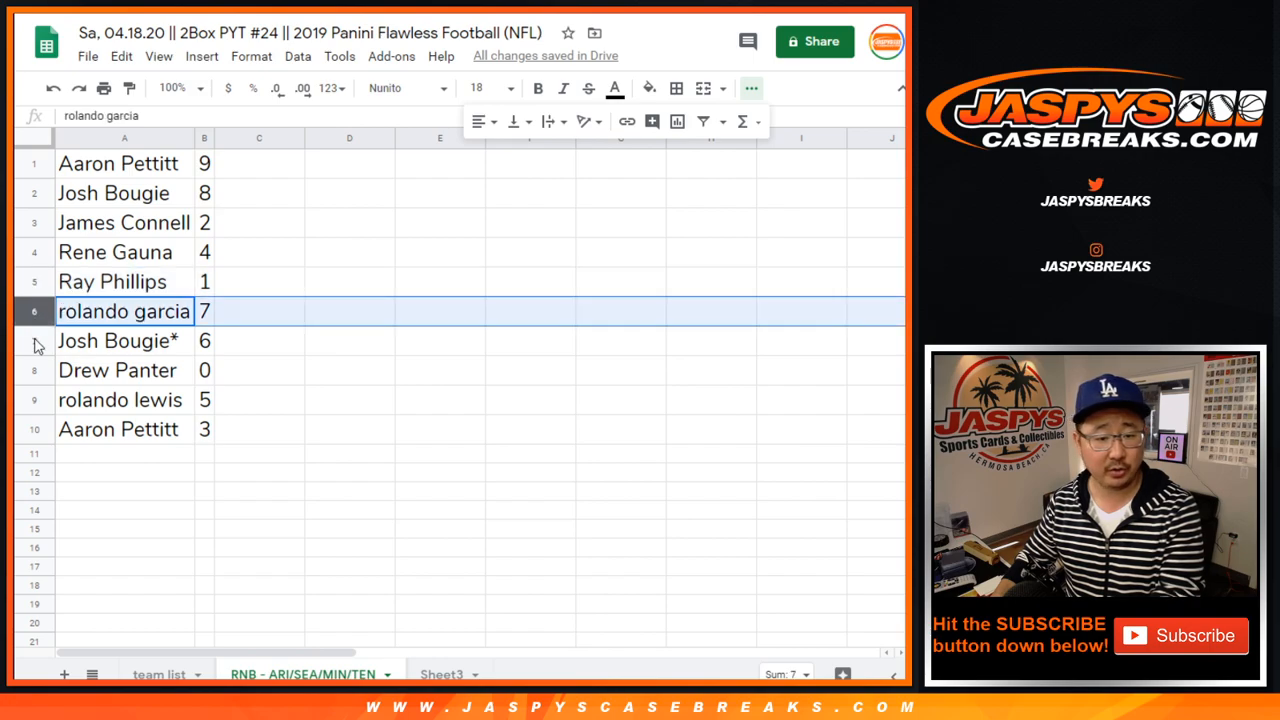
click(118, 340)
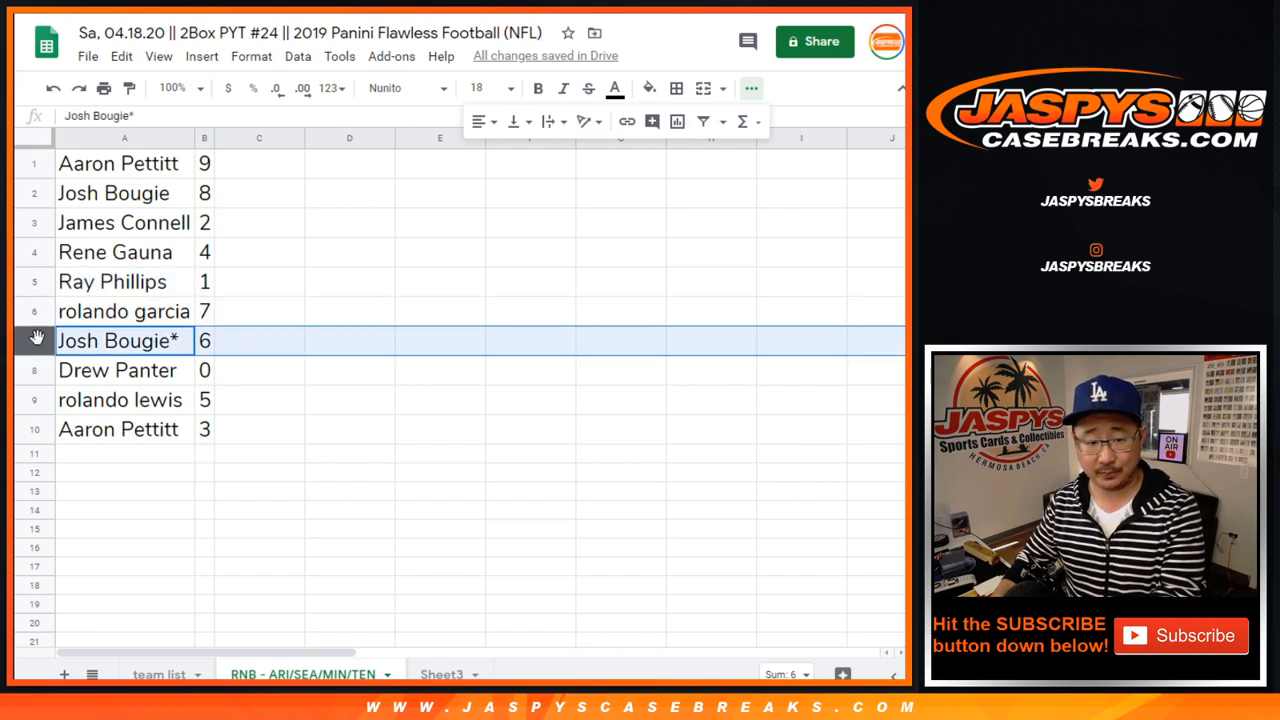
click(124, 312)
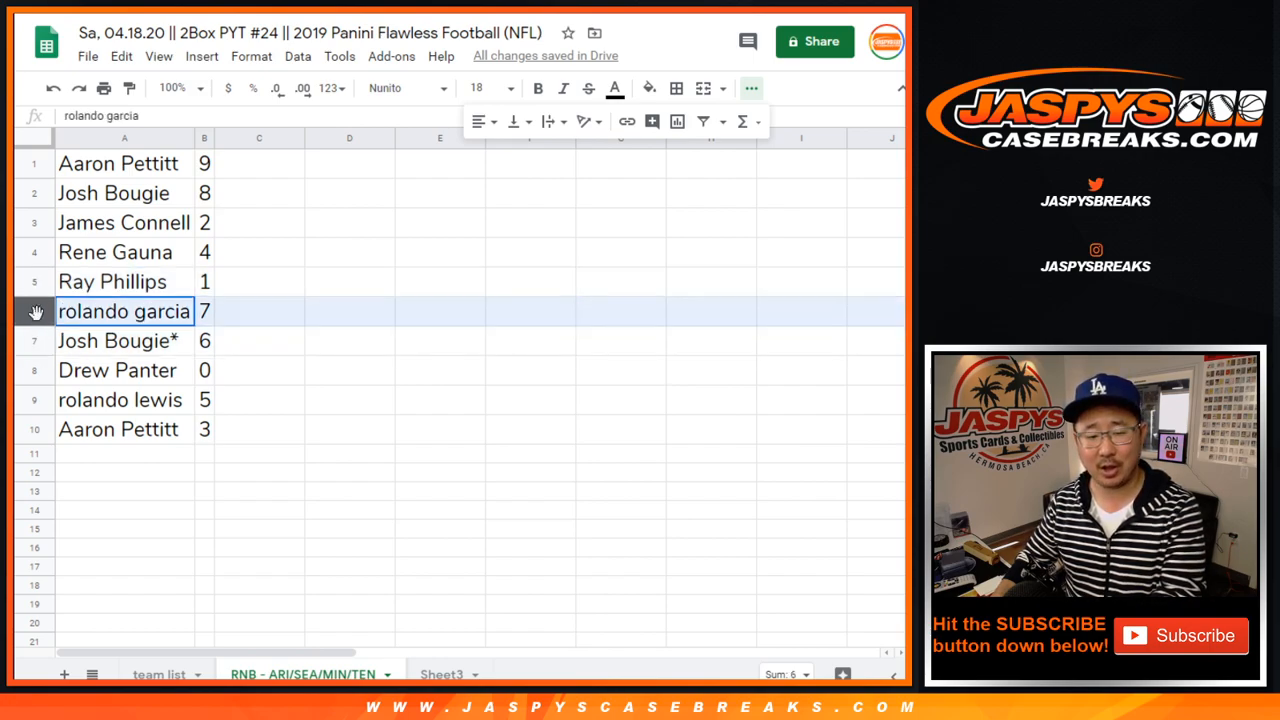
click(124, 340)
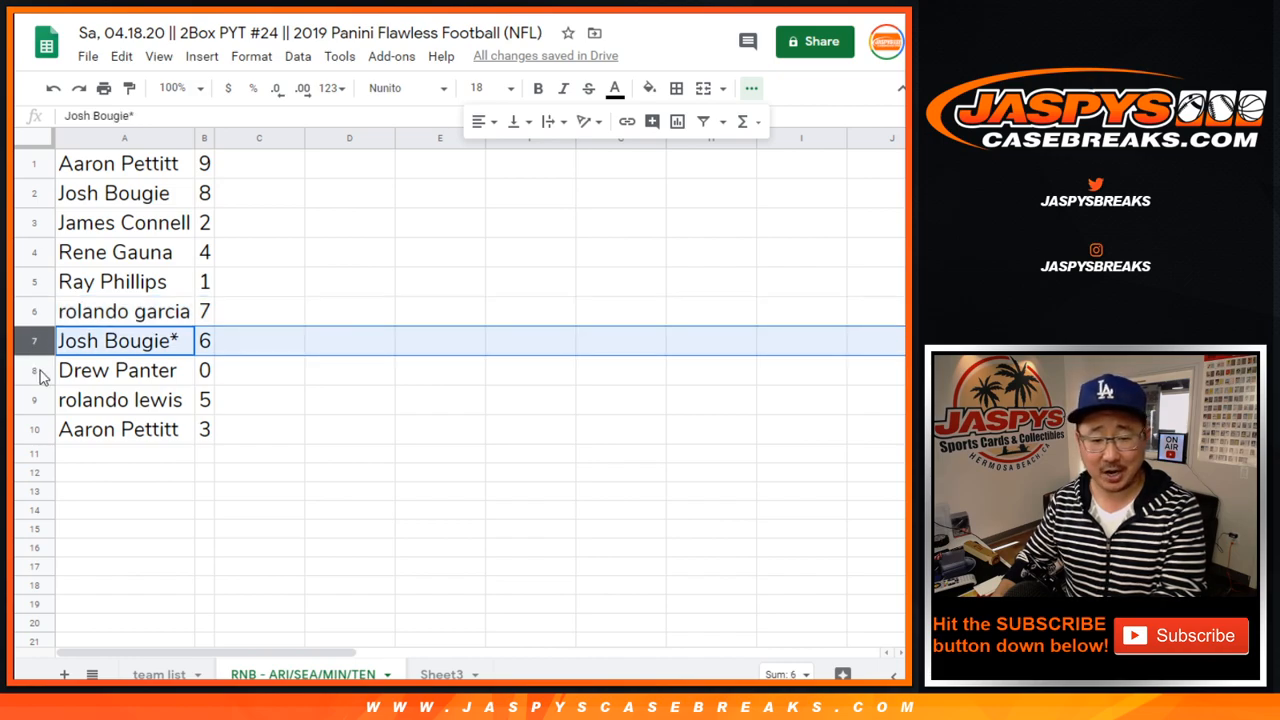
click(118, 428)
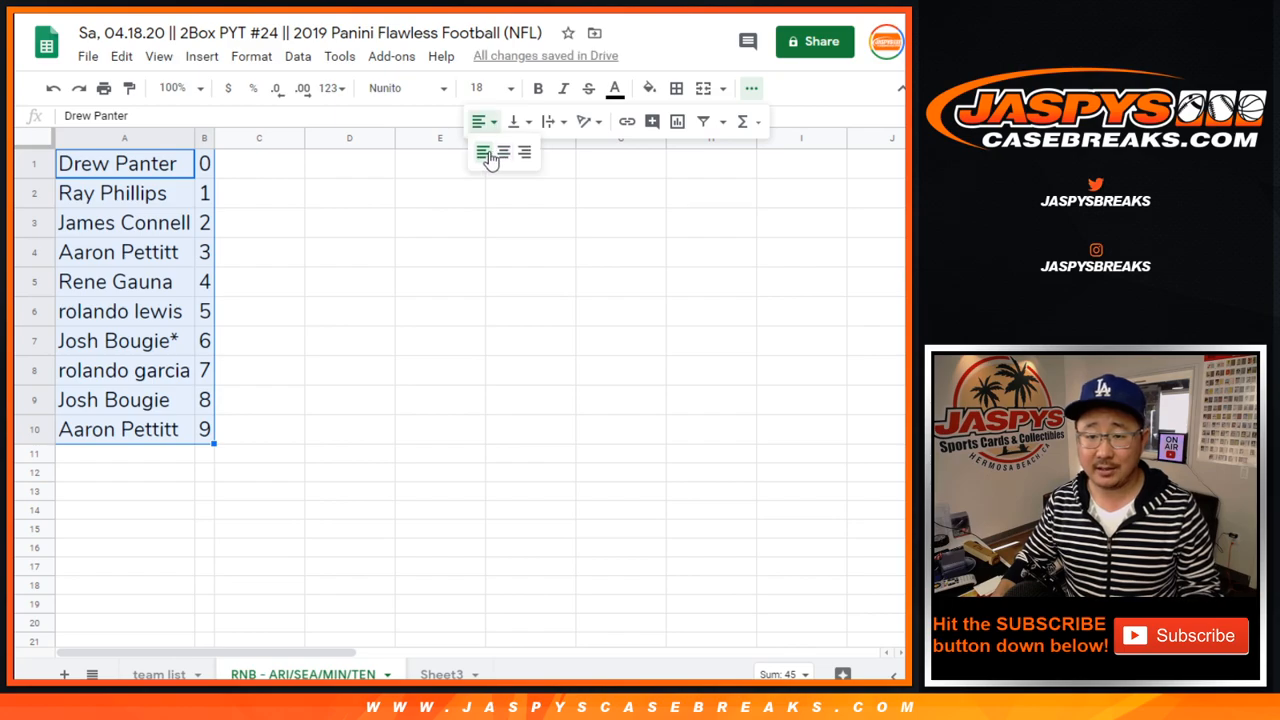
click(682, 88)
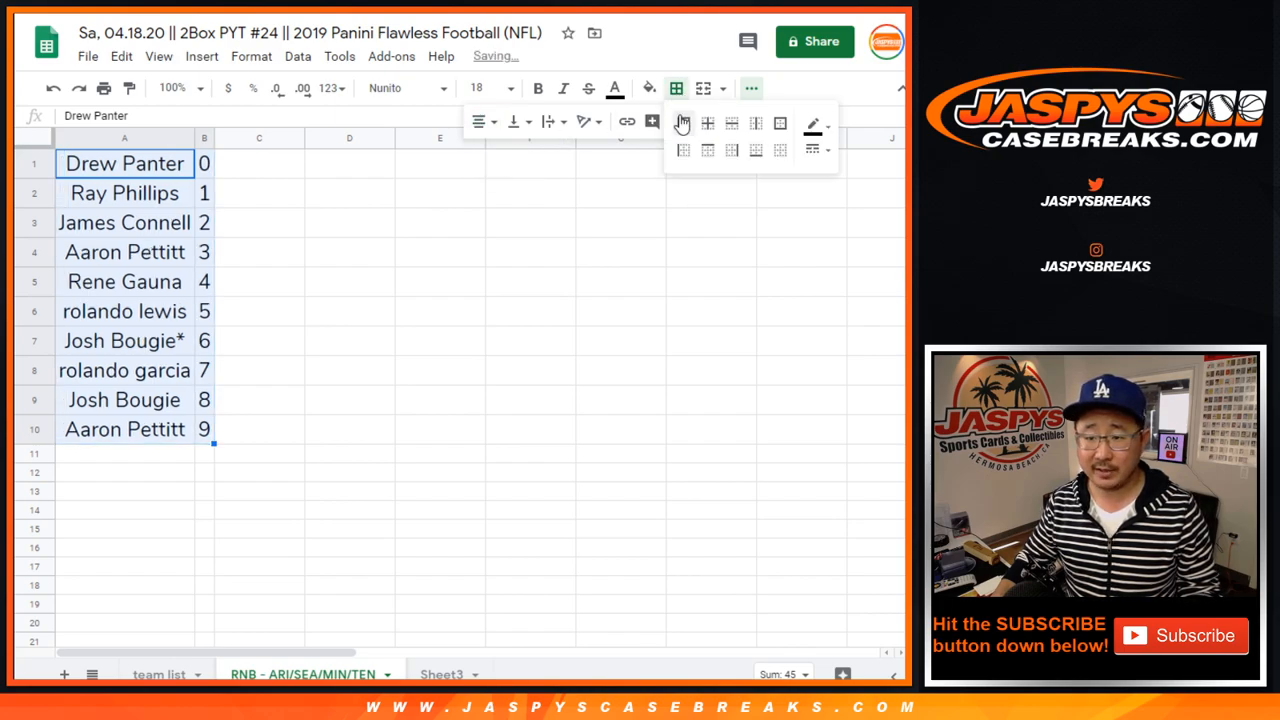